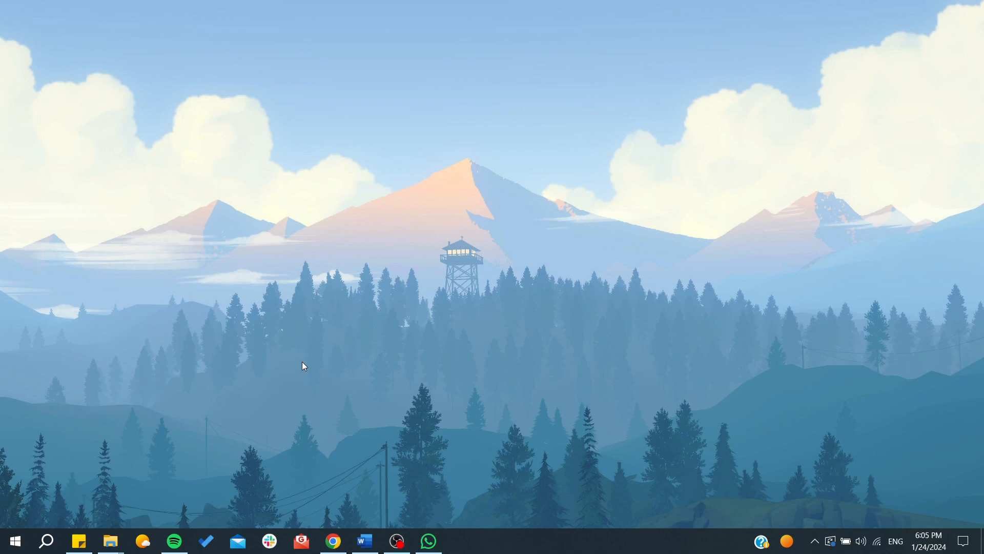
Search Windows Start for 'wha' so WhatsApp appears as the best match.
text(wha)
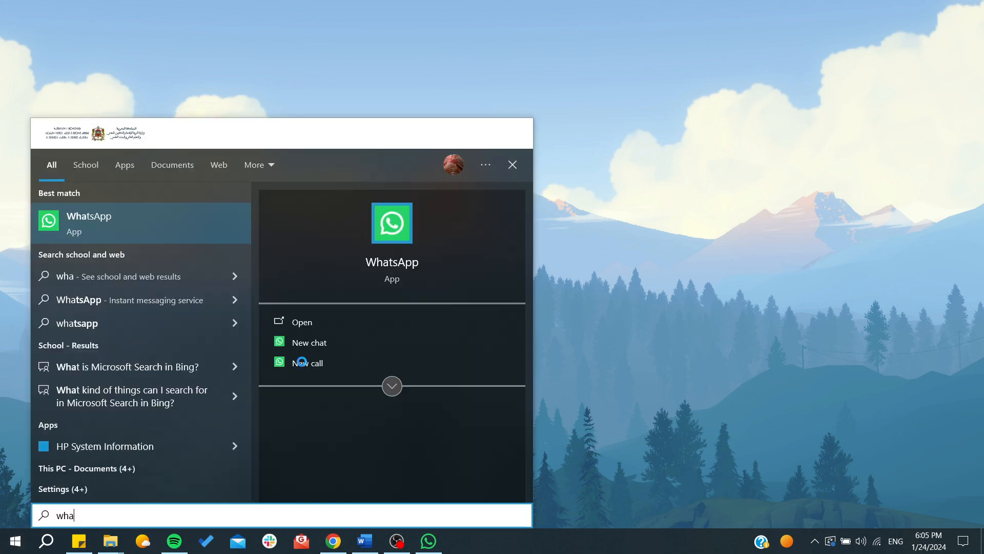
mouse_move(270, 243)
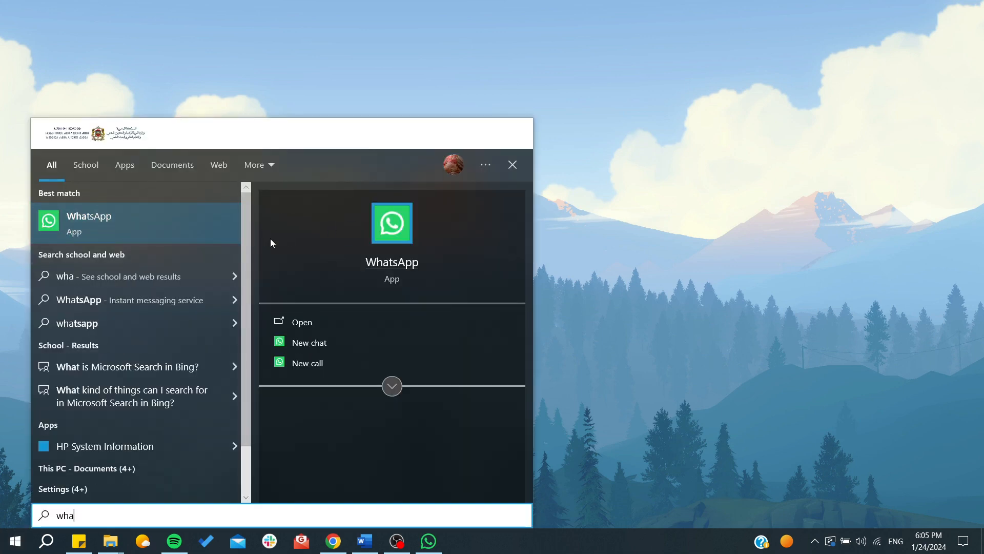
mouse_move(286, 384)
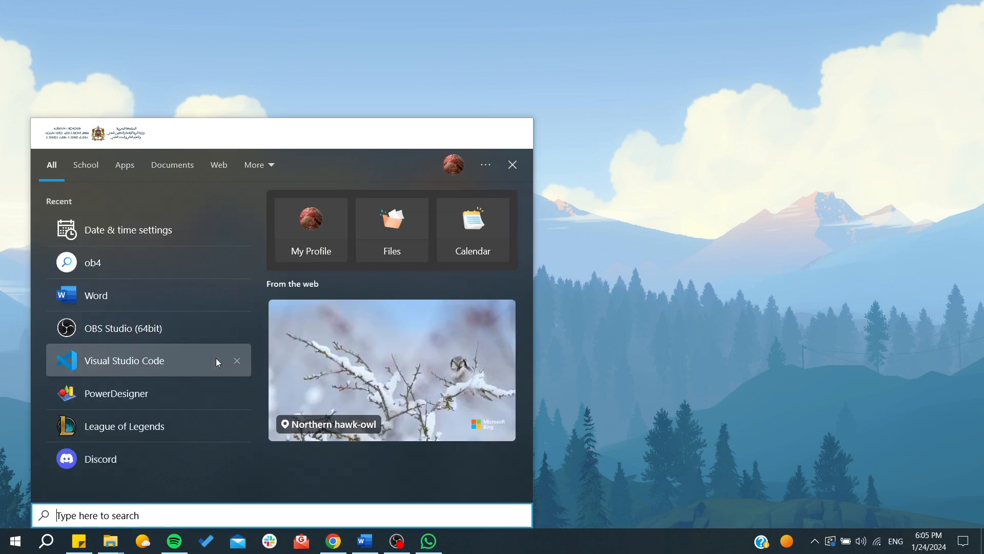
Launch Microsoft Store from Start and search its apps for 'wh' to surface WhatsApp suggestions.
text(store)
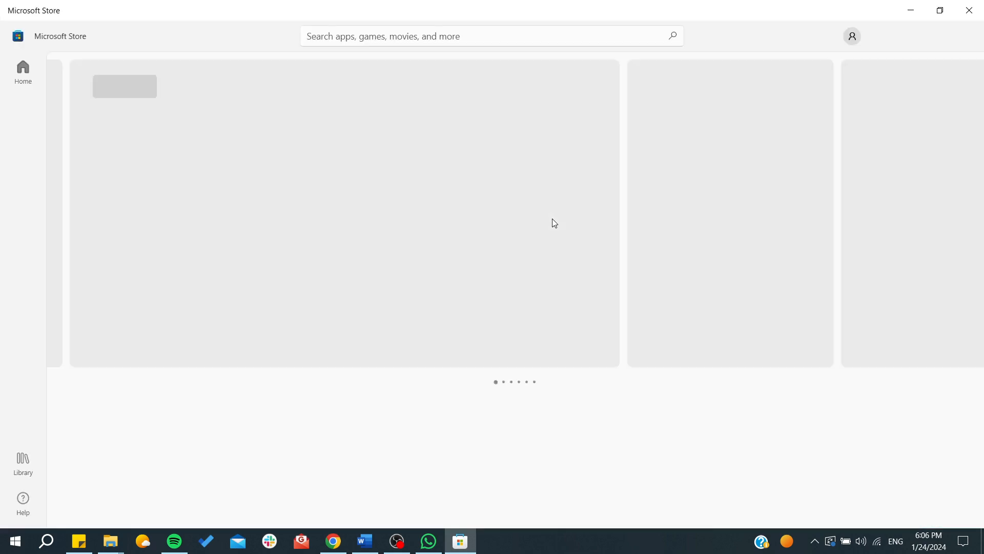
click(490, 35)
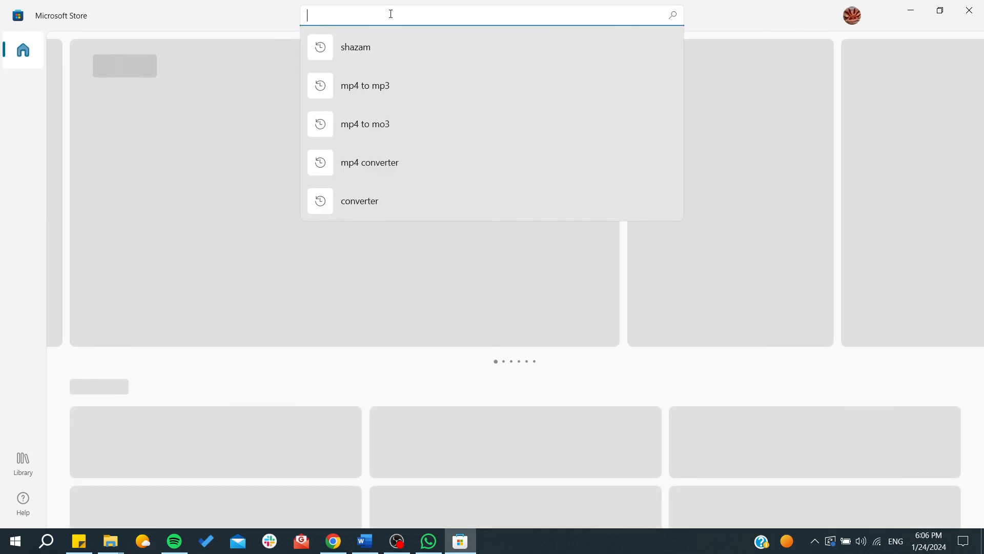
text(wh)
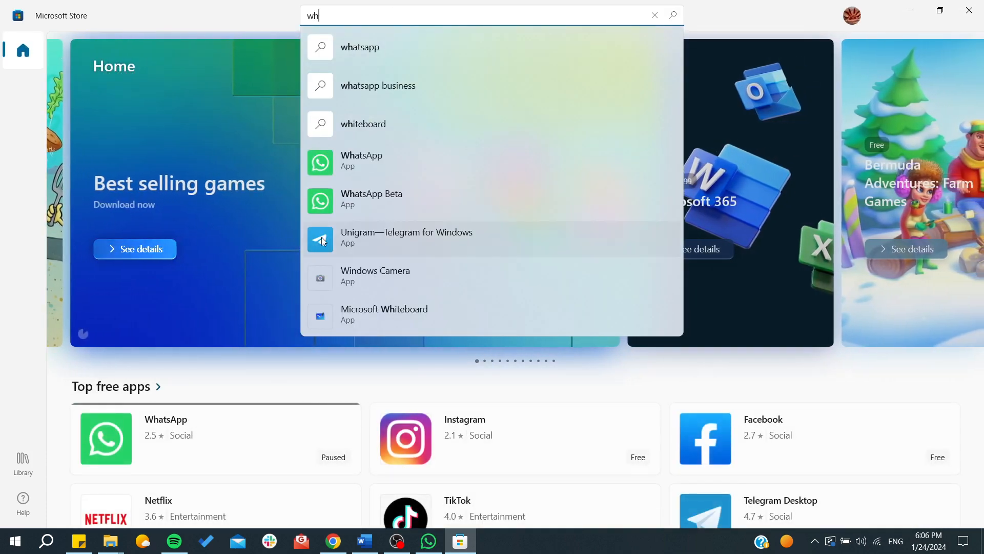
mouse_move(621, 113)
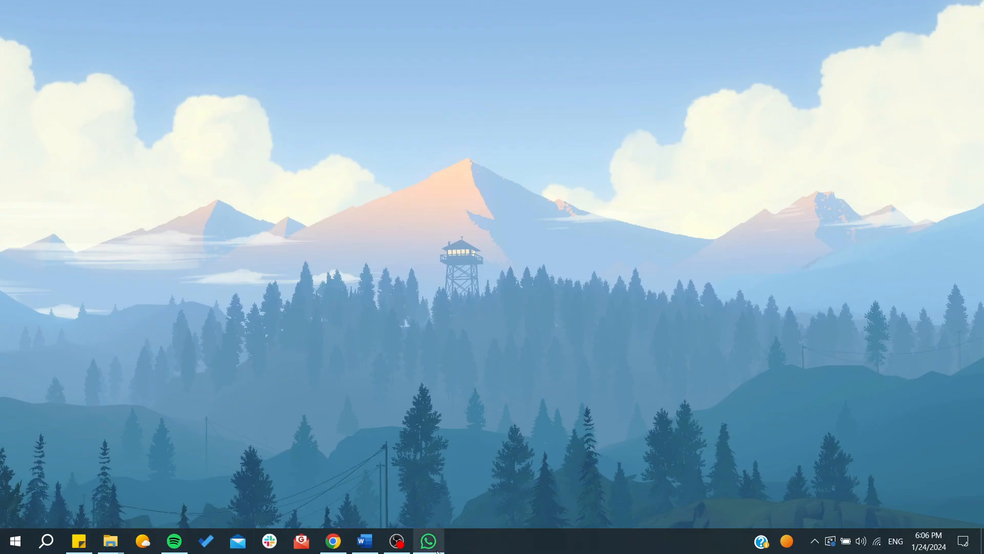
Bring up WhatsApp from the taskbar, then relaunch it from the Start search result.
click(428, 540)
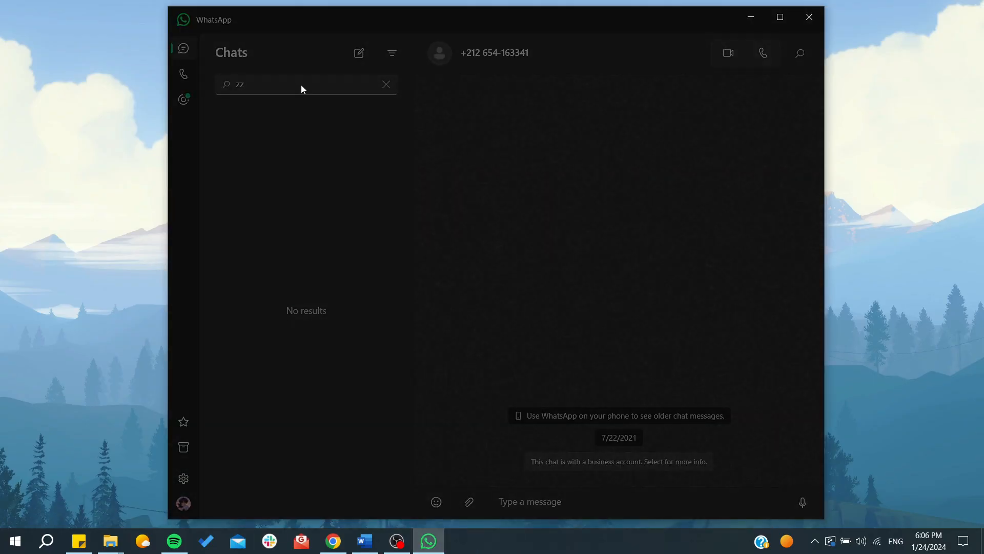
mouse_move(354, 73)
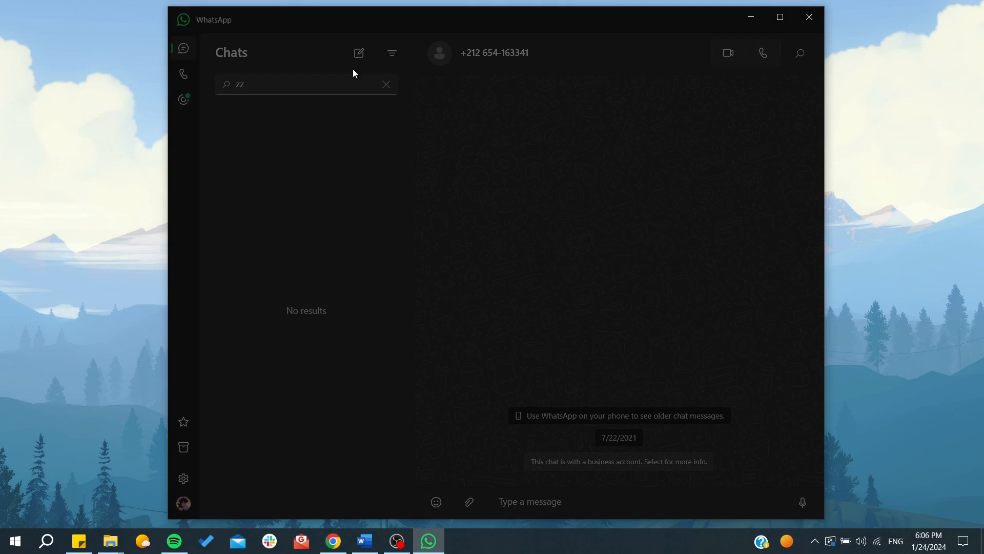
mouse_move(331, 276)
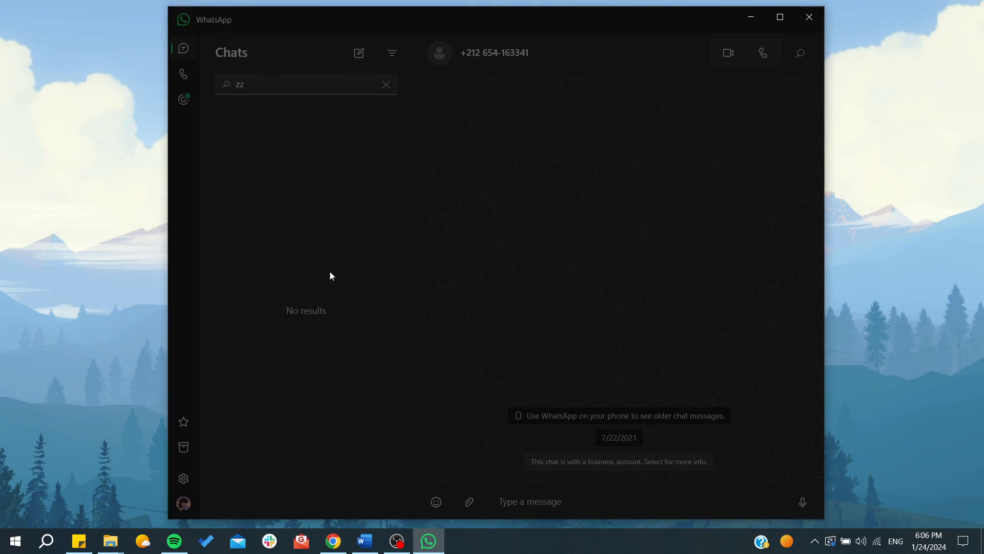
mouse_move(510, 430)
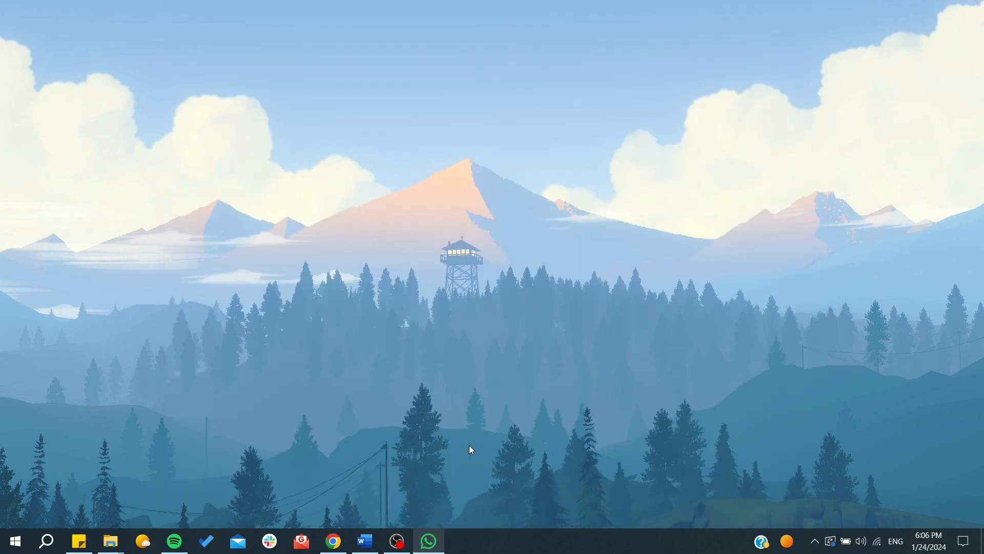
click(13, 540)
text(wha)
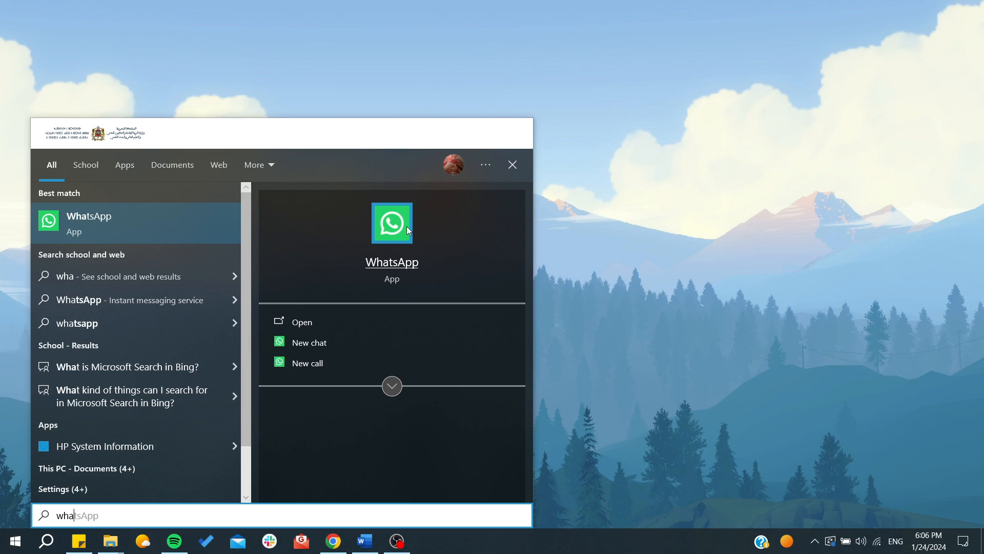
click(301, 321)
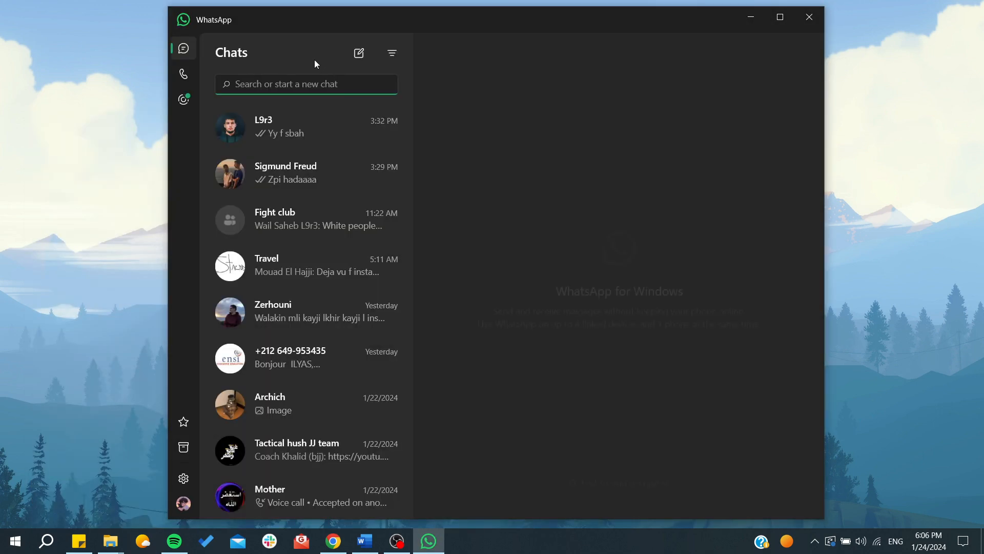
text(zz)
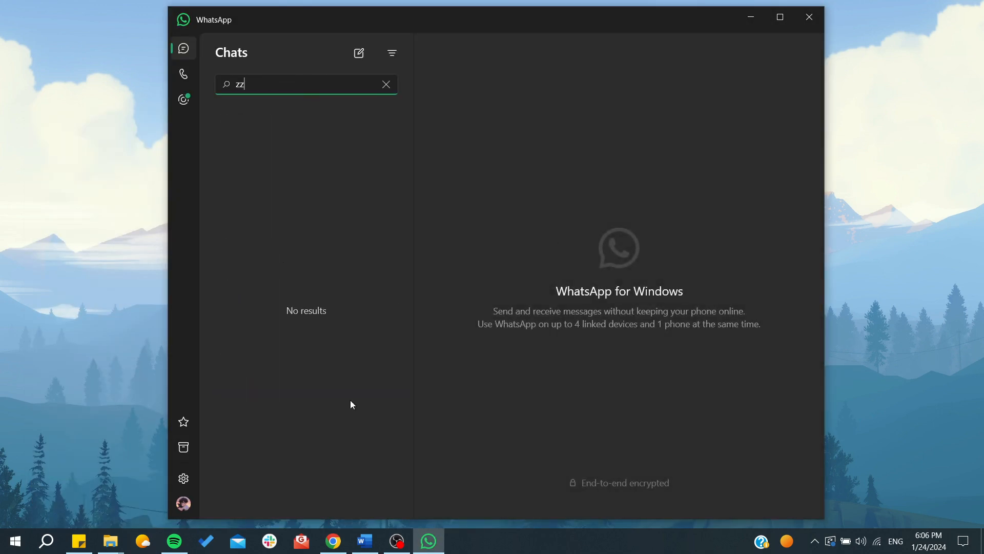
click(385, 84)
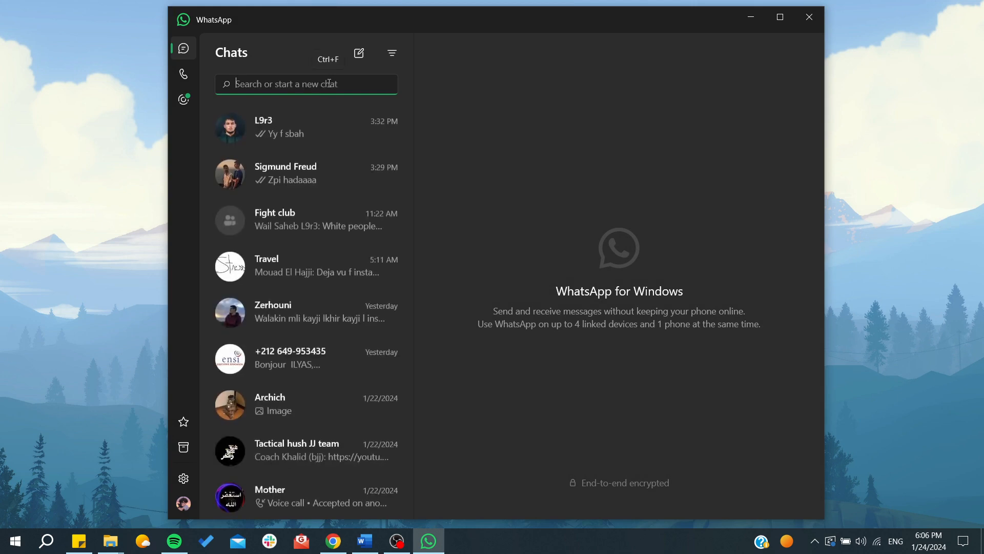
scroll(down, 3)
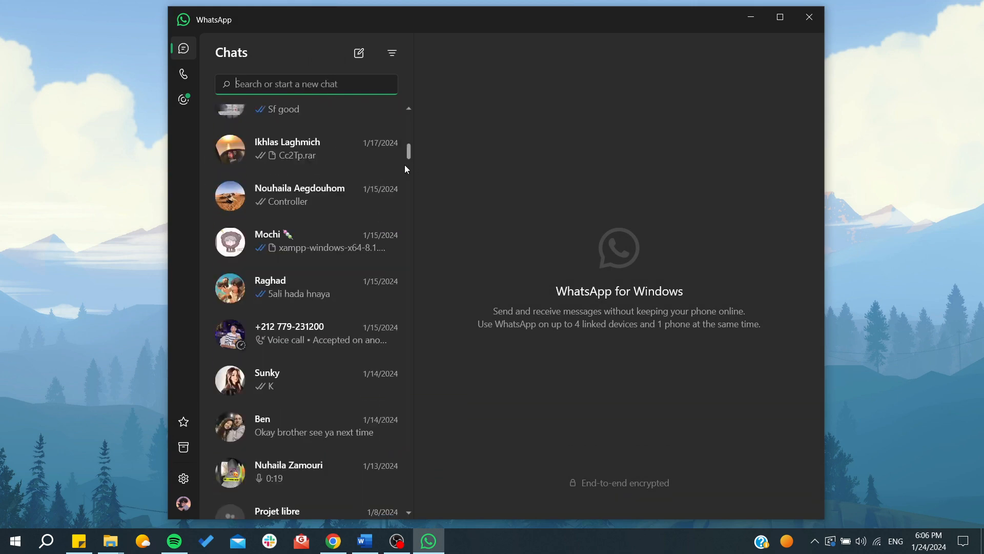
scroll(down, 3)
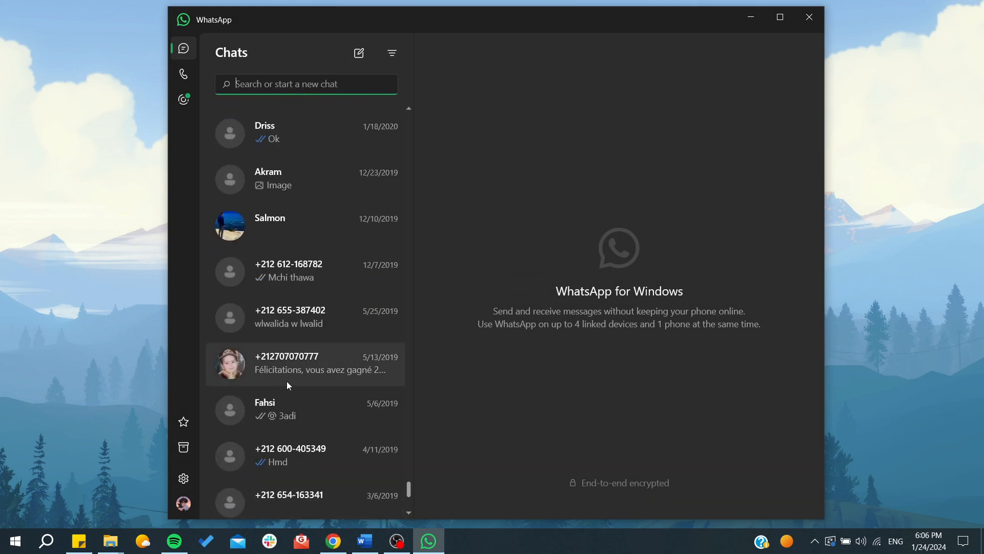
click(289, 316)
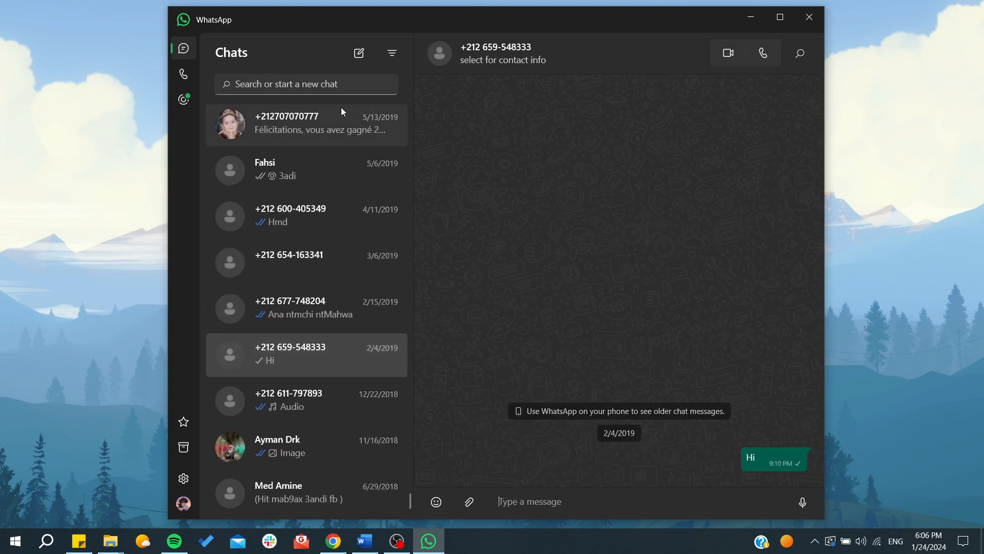
text(zz)
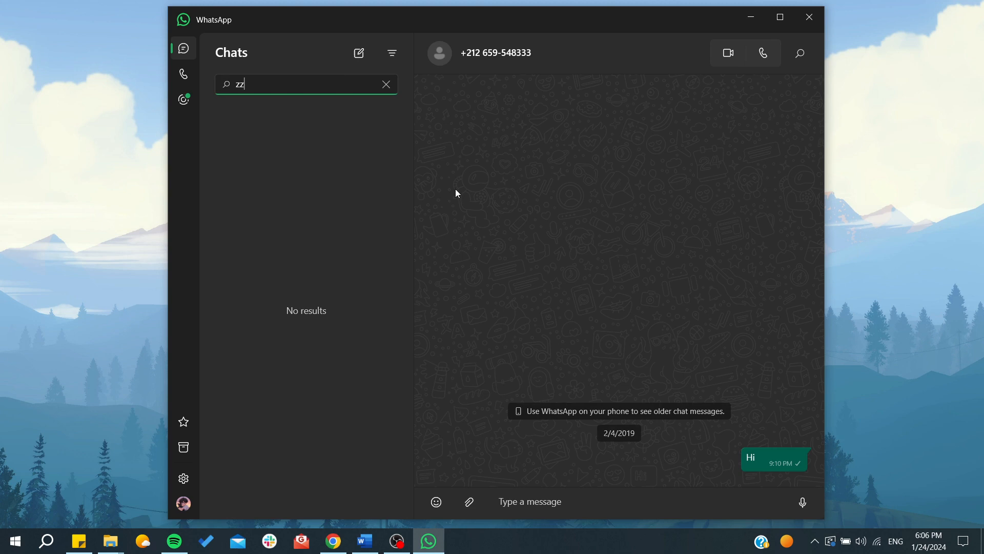
mouse_move(744, 468)
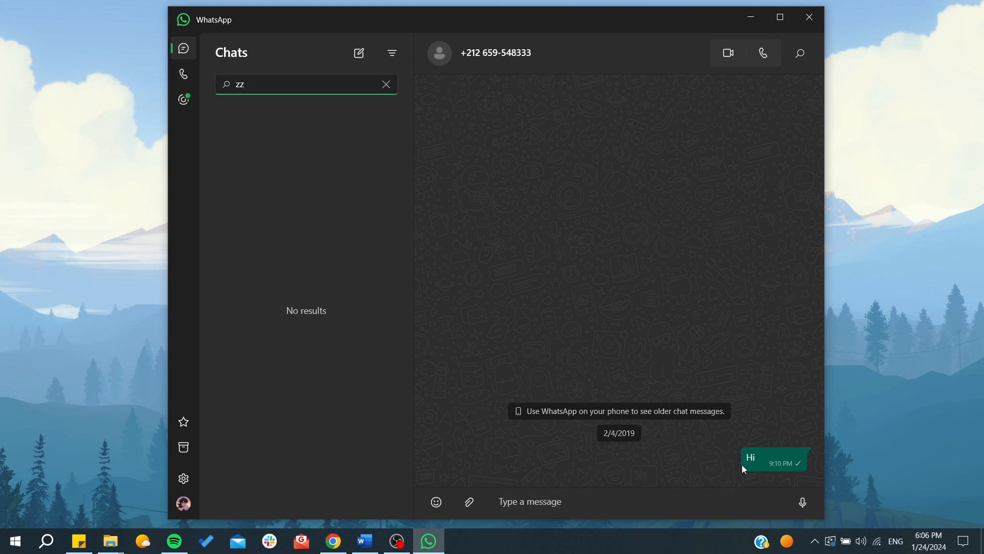
mouse_move(445, 67)
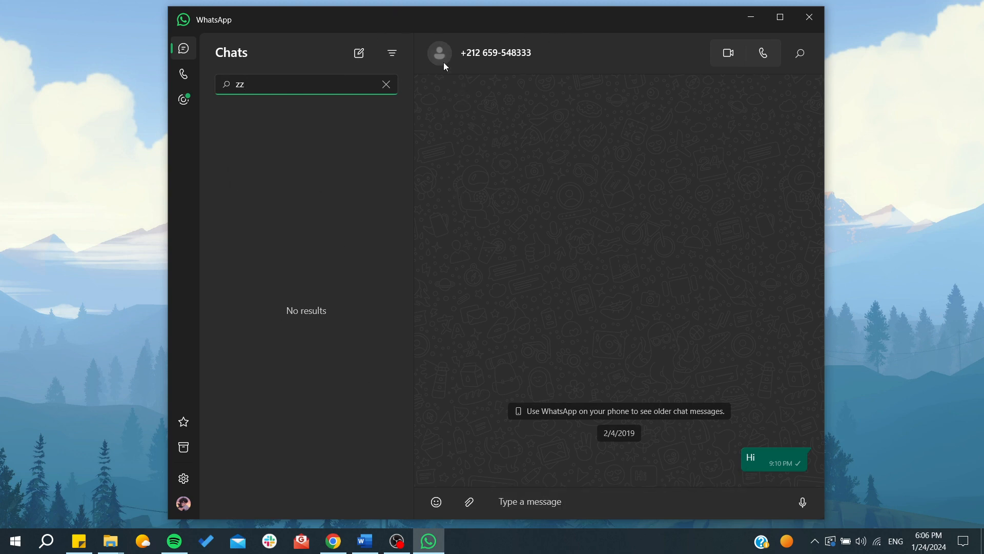
mouse_move(533, 42)
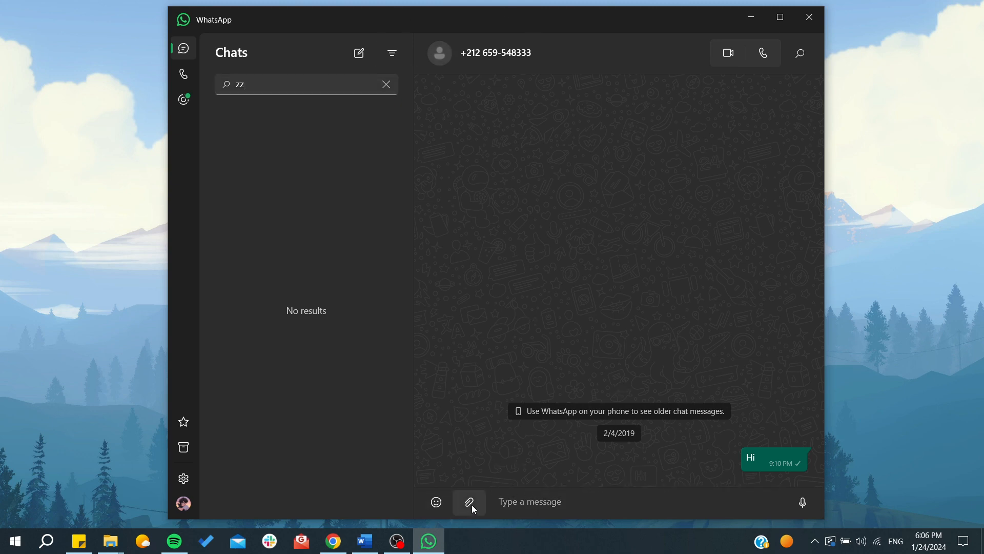
click(468, 501)
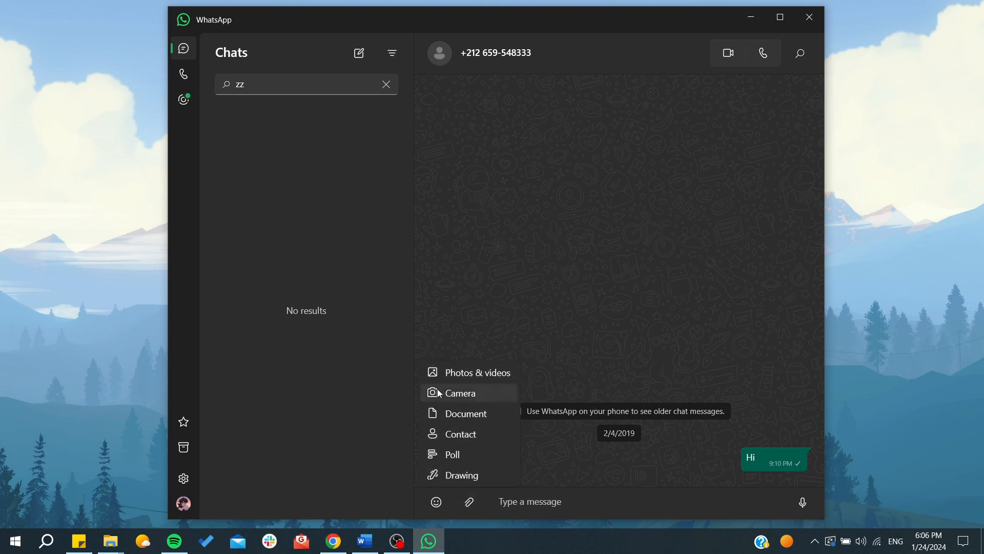
mouse_move(468, 454)
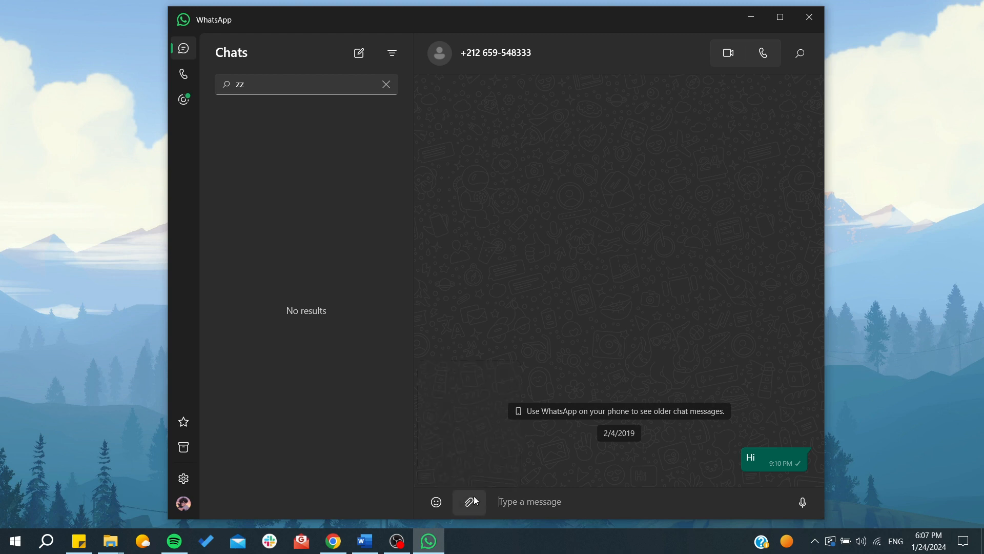
click(435, 502)
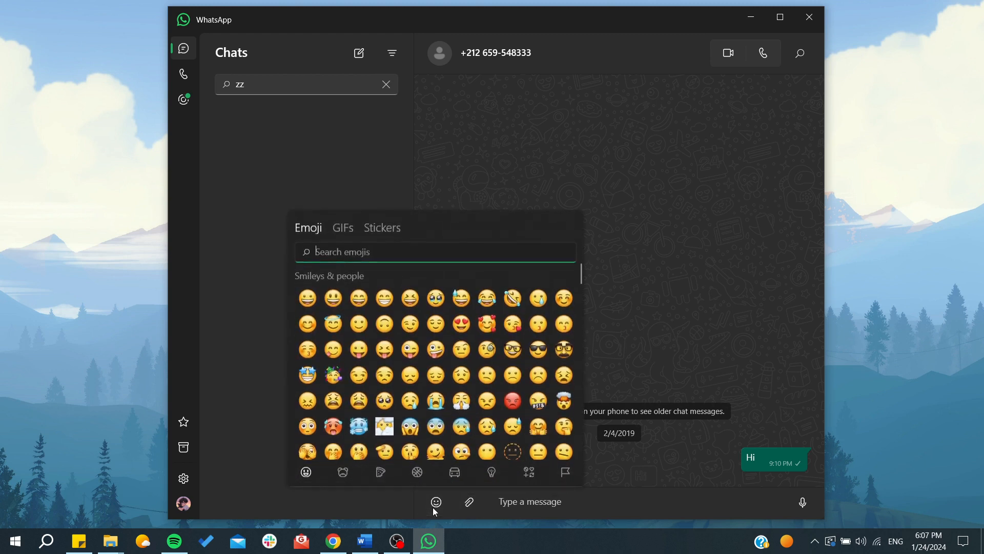
click(631, 301)
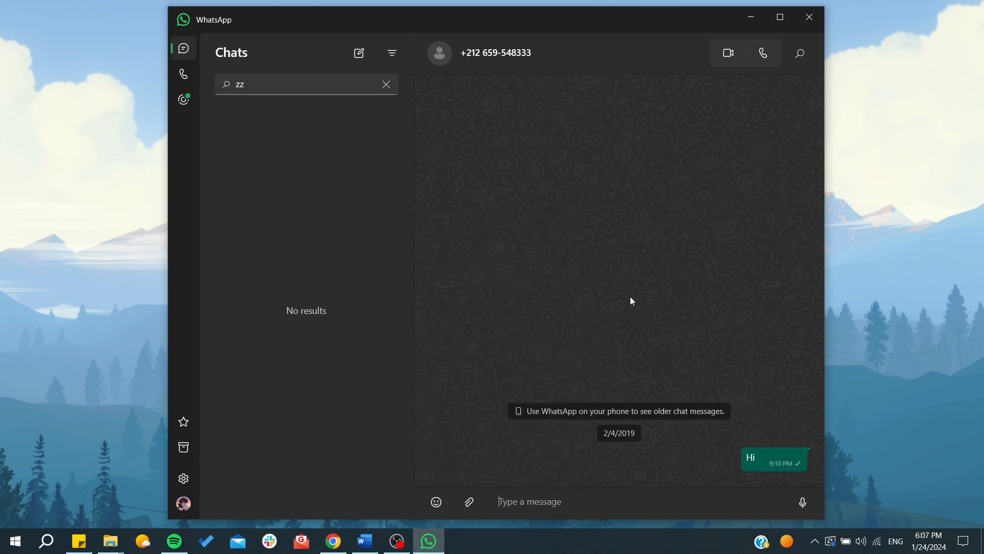
mouse_move(801, 503)
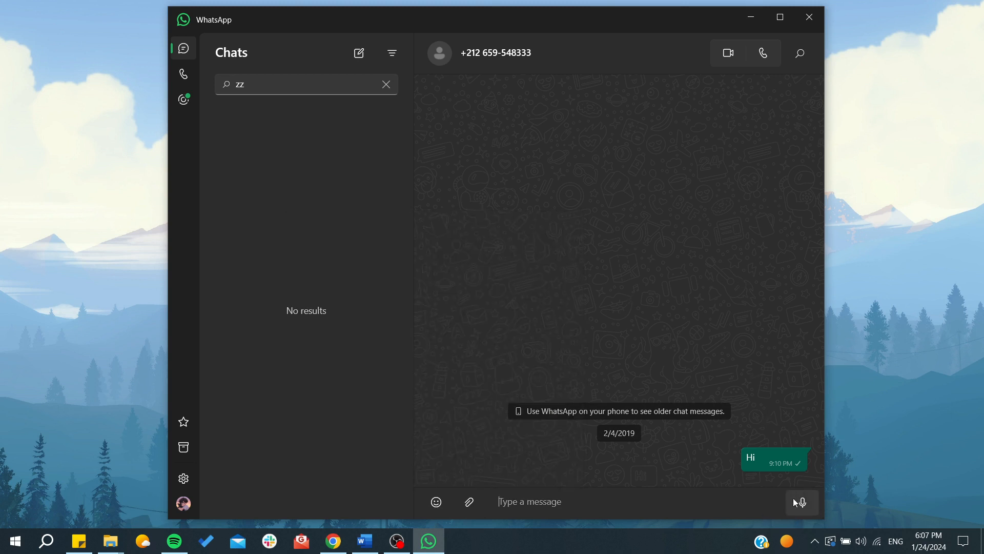
mouse_move(690, 82)
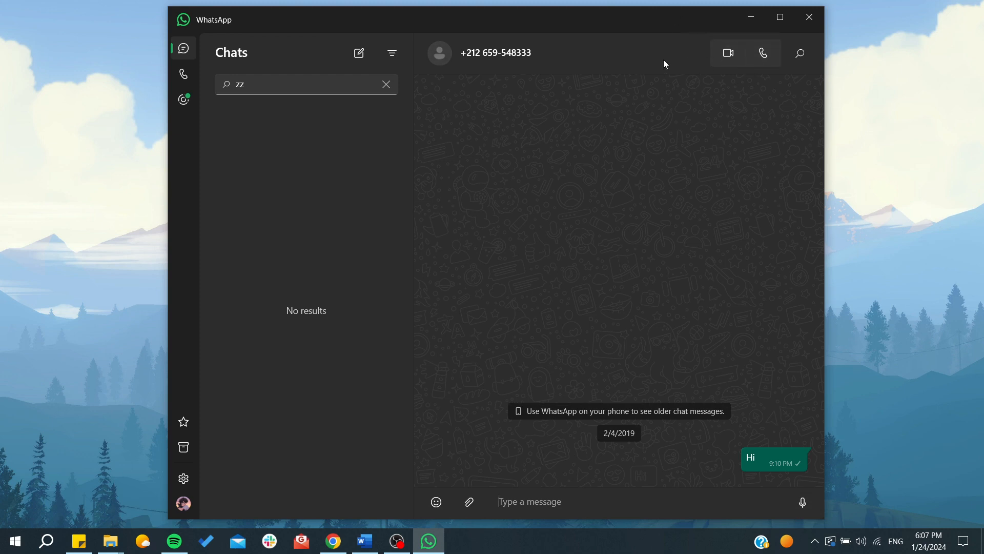
mouse_move(727, 52)
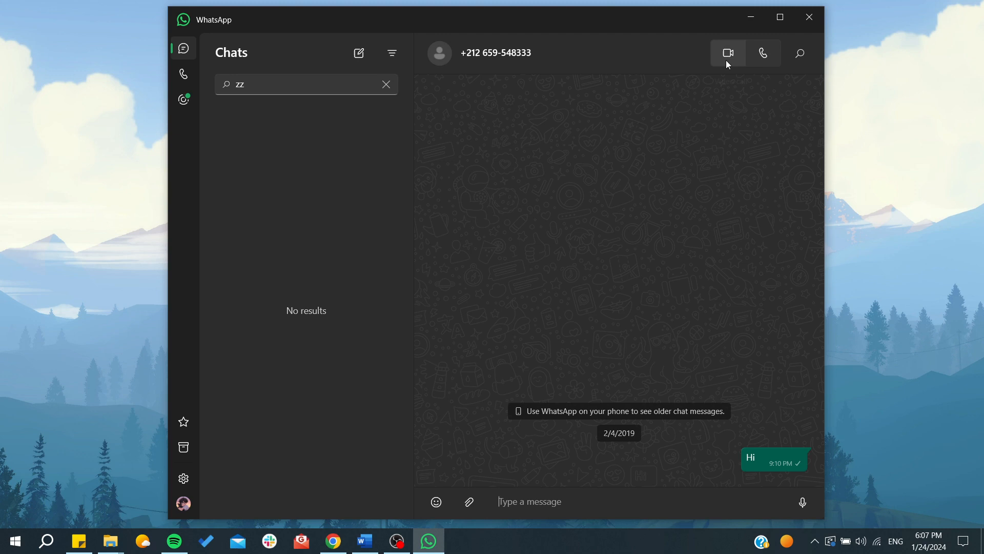
mouse_move(718, 60)
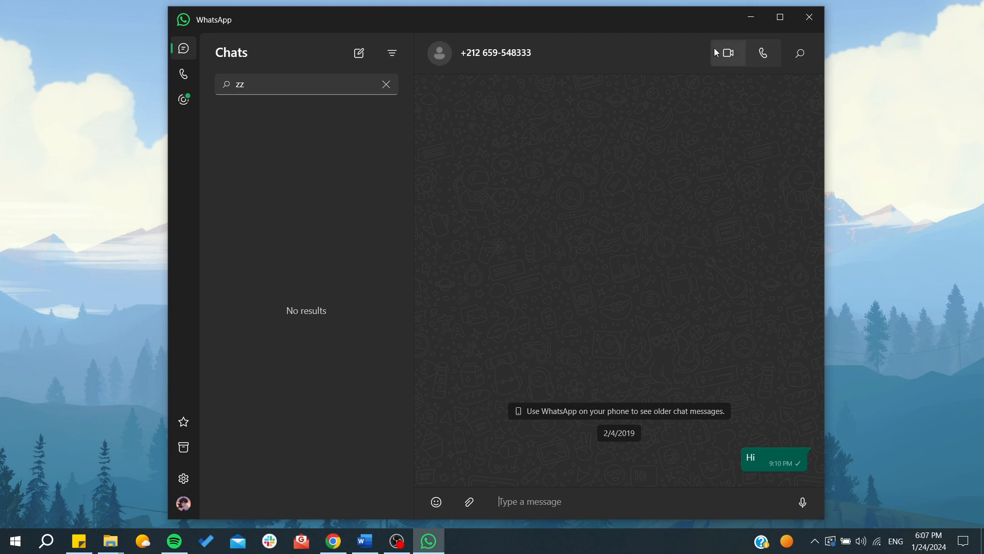
mouse_move(612, 135)
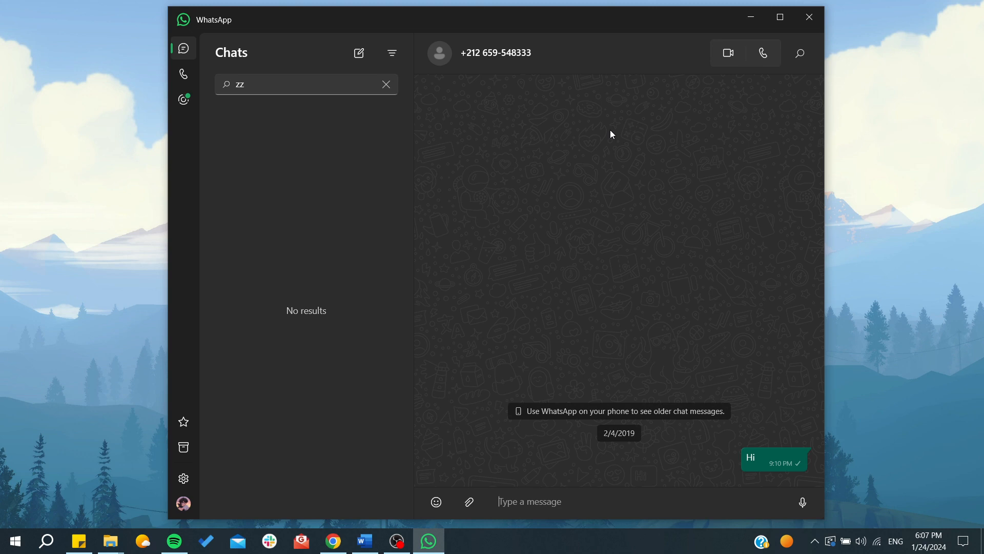
mouse_move(202, 122)
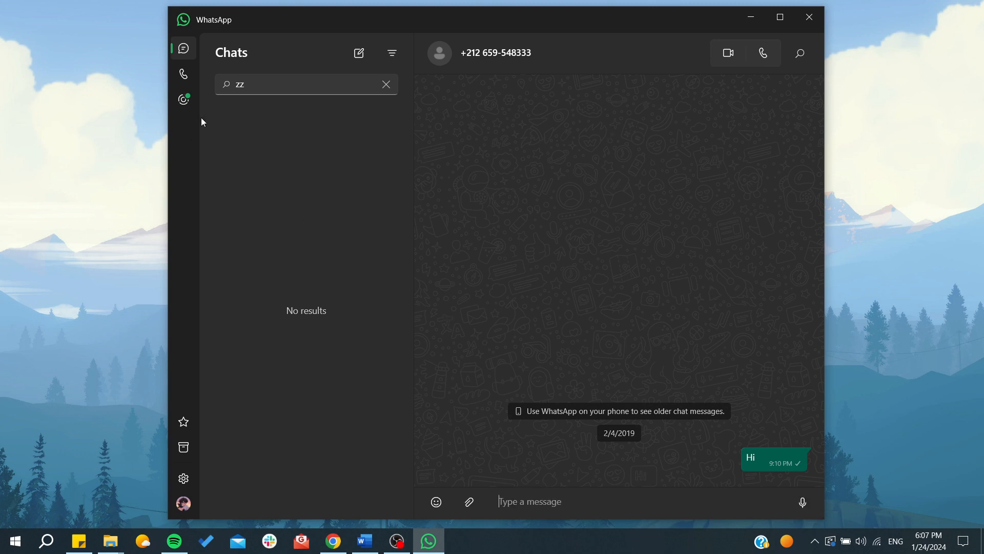
mouse_move(184, 74)
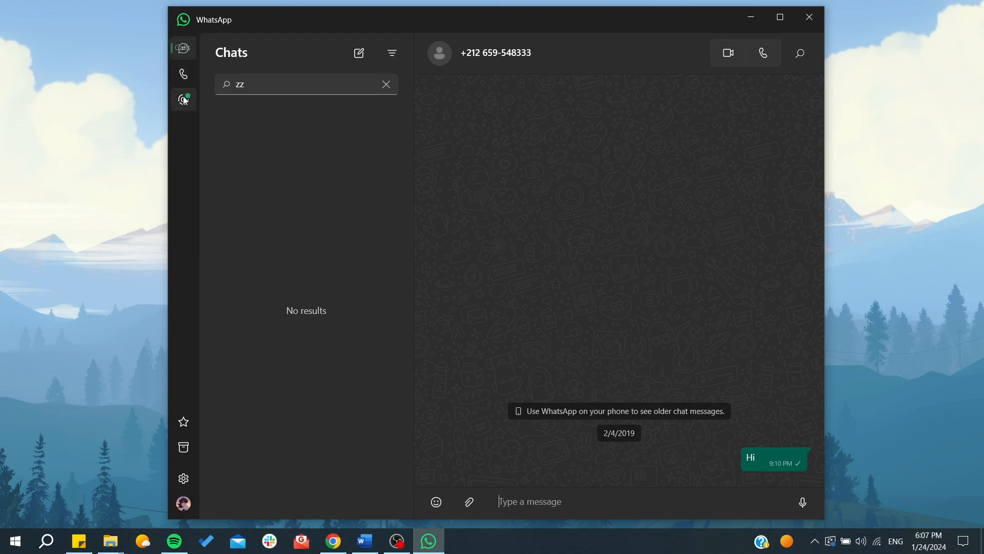
mouse_move(183, 99)
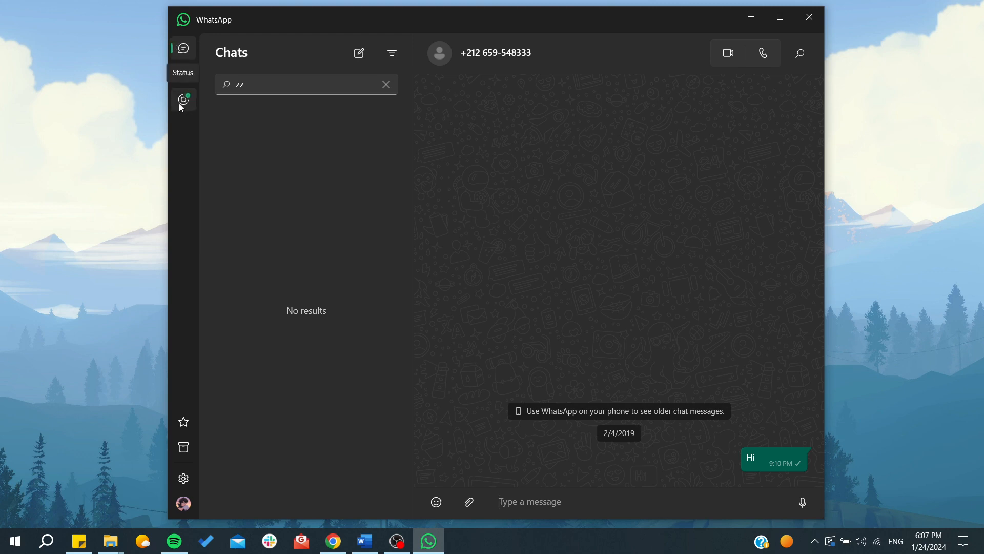
mouse_move(325, 61)
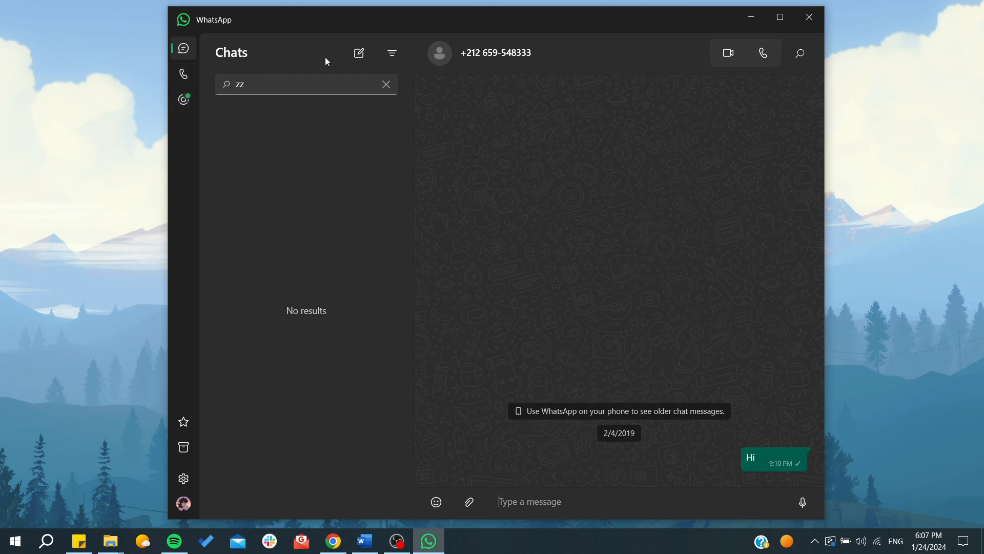
mouse_move(359, 53)
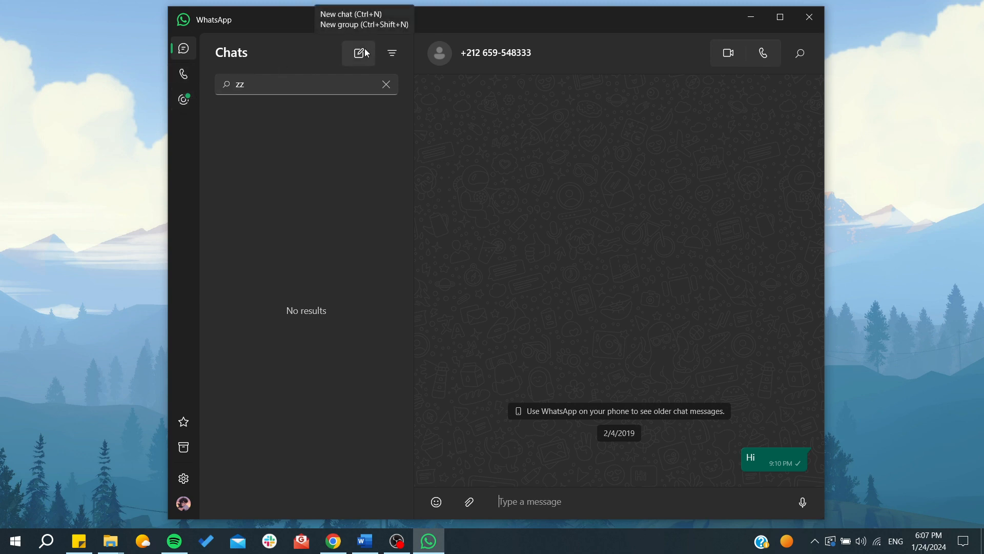
mouse_move(143, 458)
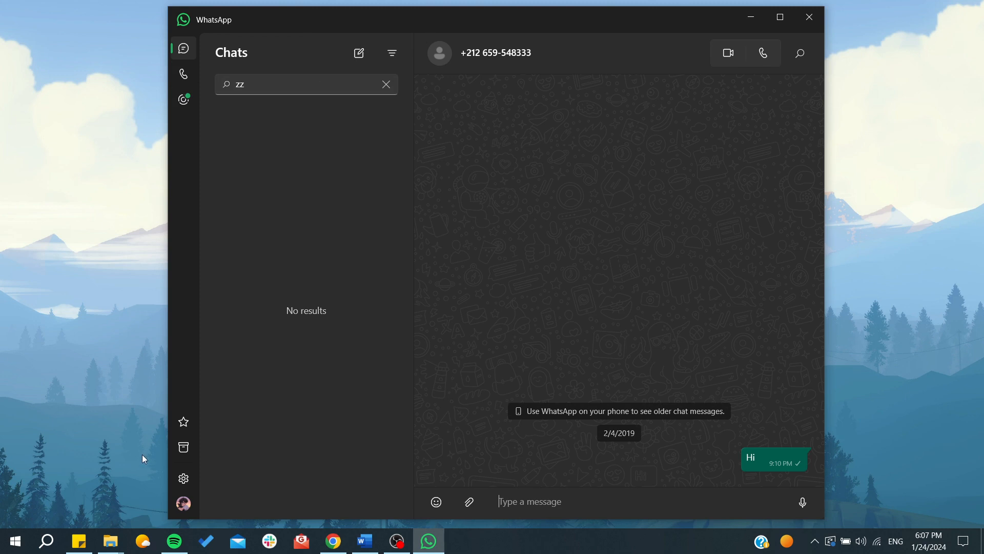
mouse_move(184, 421)
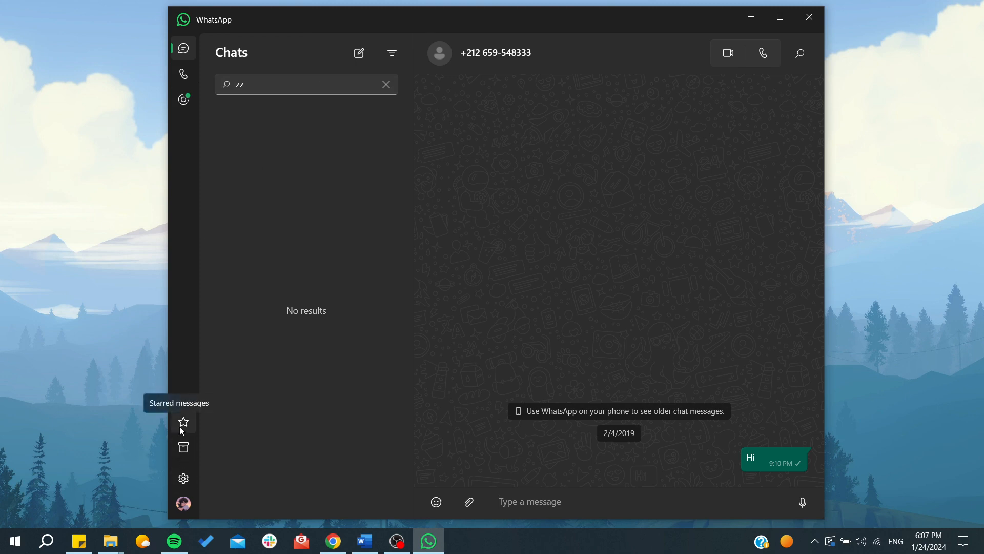
mouse_move(183, 446)
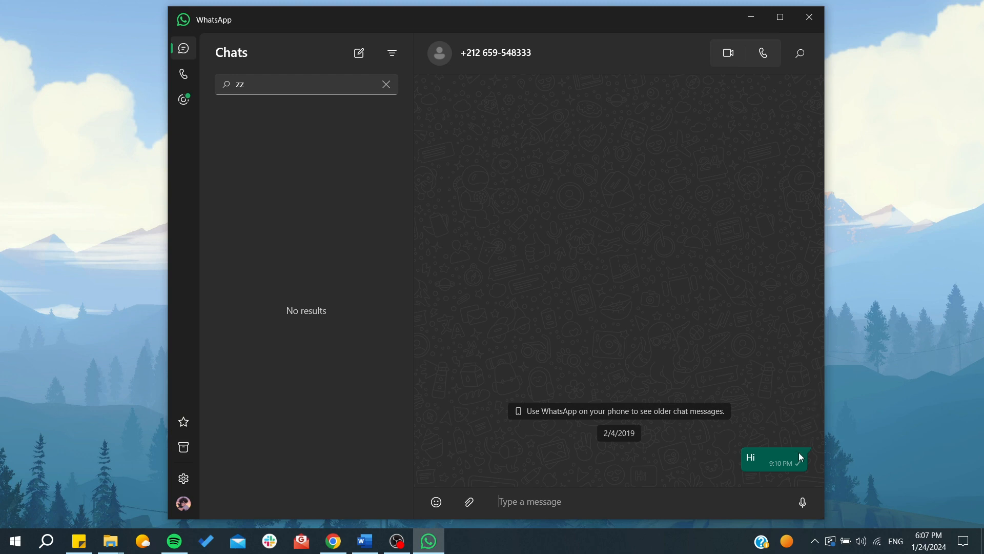
right_click(750, 457)
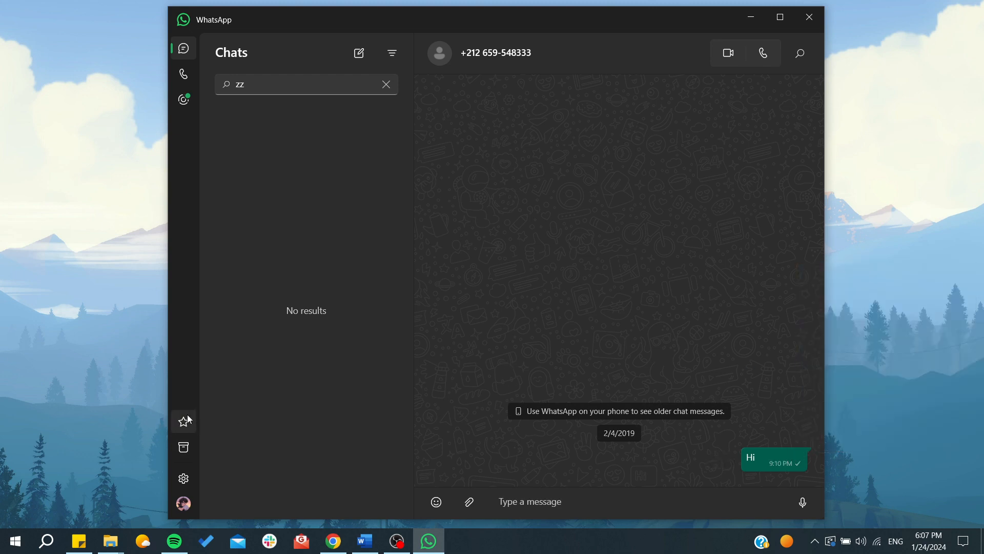
mouse_move(183, 447)
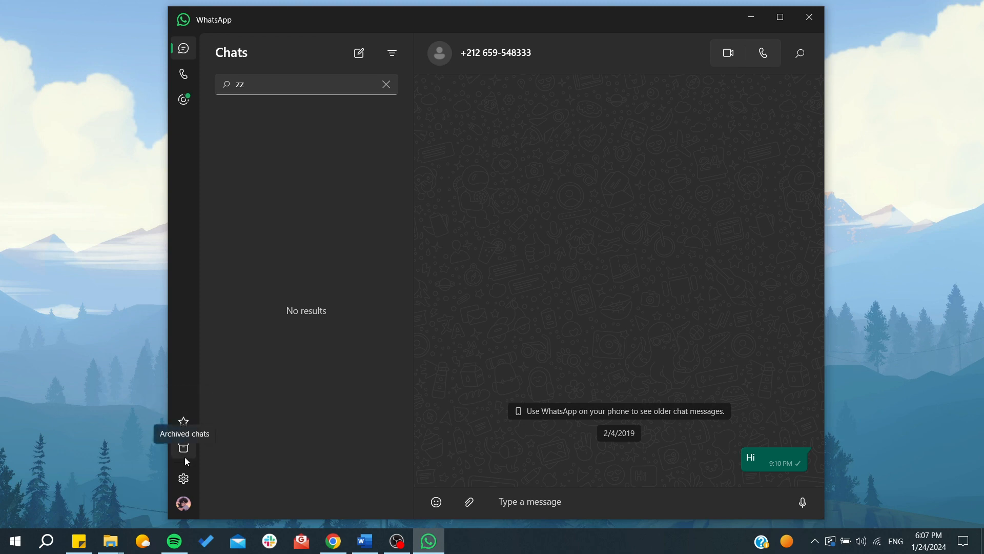
mouse_move(341, 79)
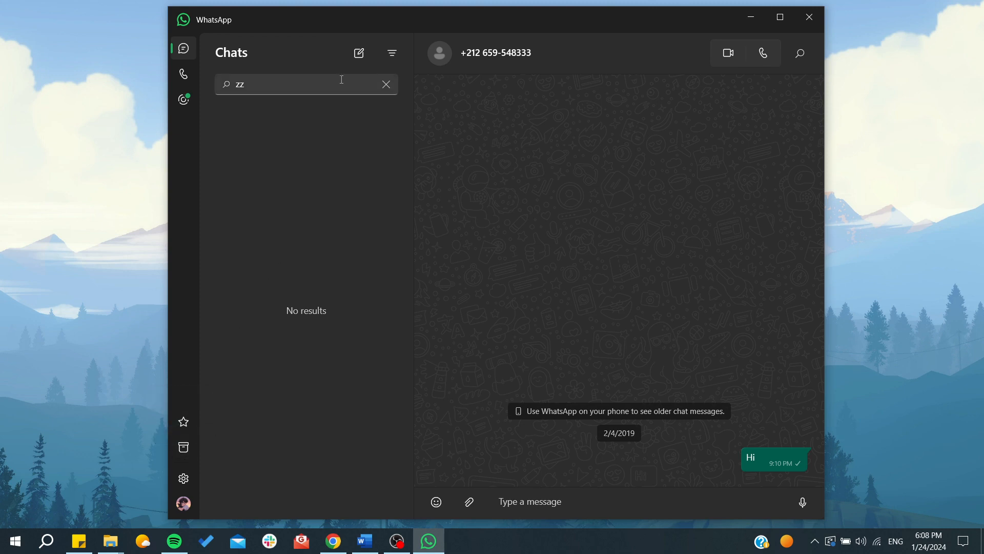
key(Backspace)
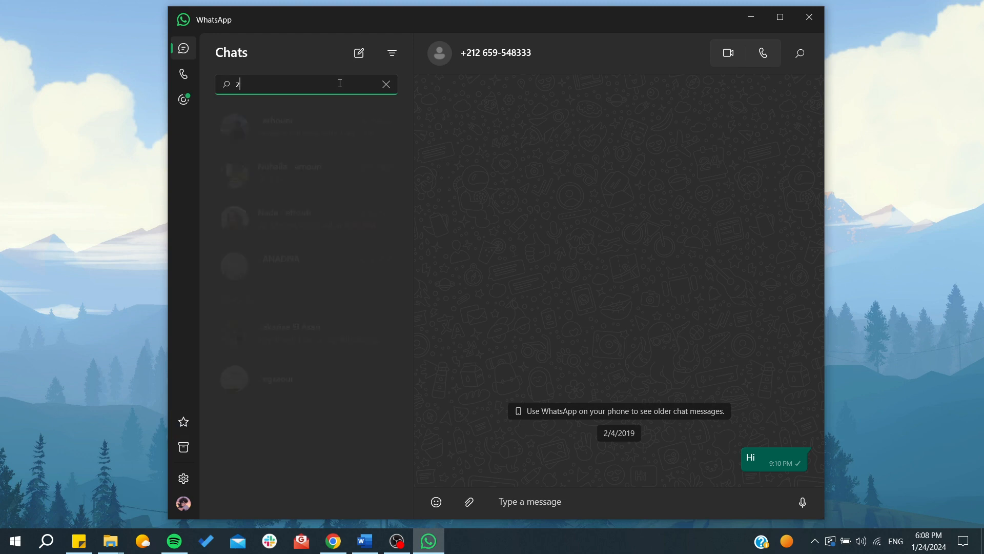
right_click(270, 126)
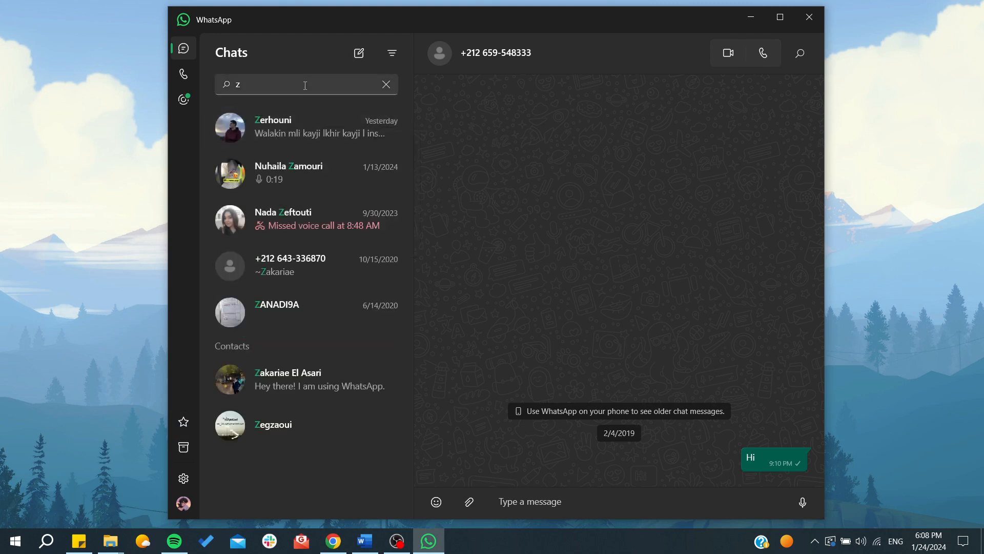
text(z)
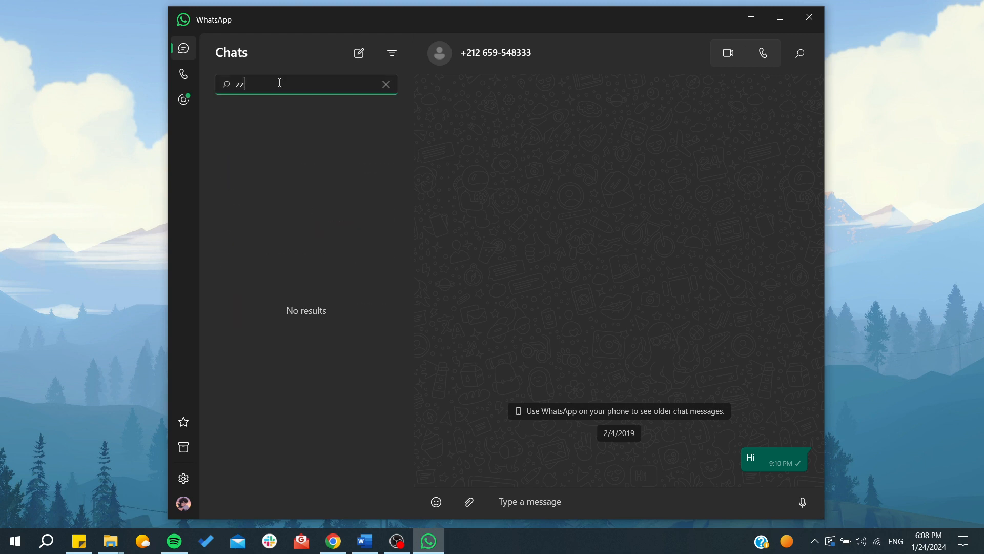
Go into Settings, look at the Account privacy options, then return to the General page.
click(184, 478)
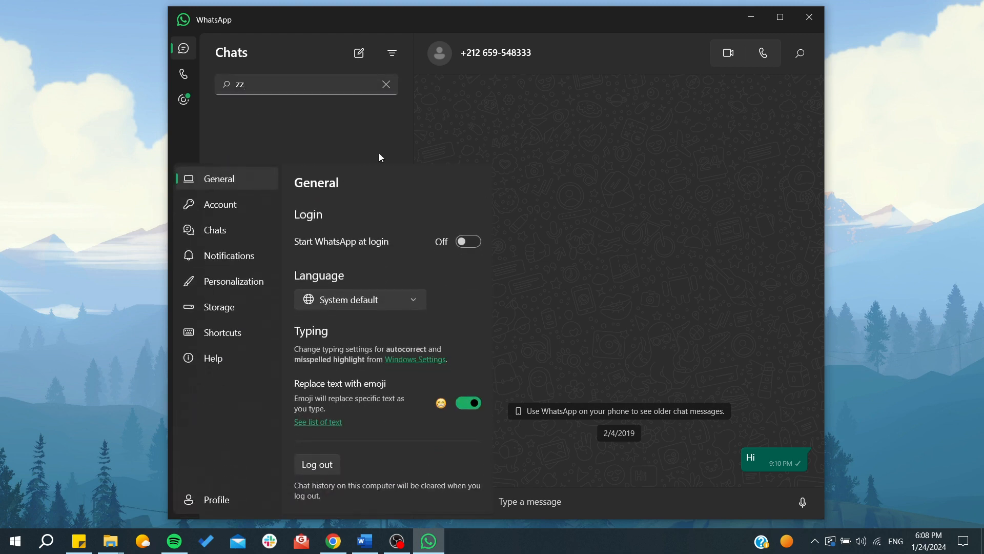
mouse_move(321, 372)
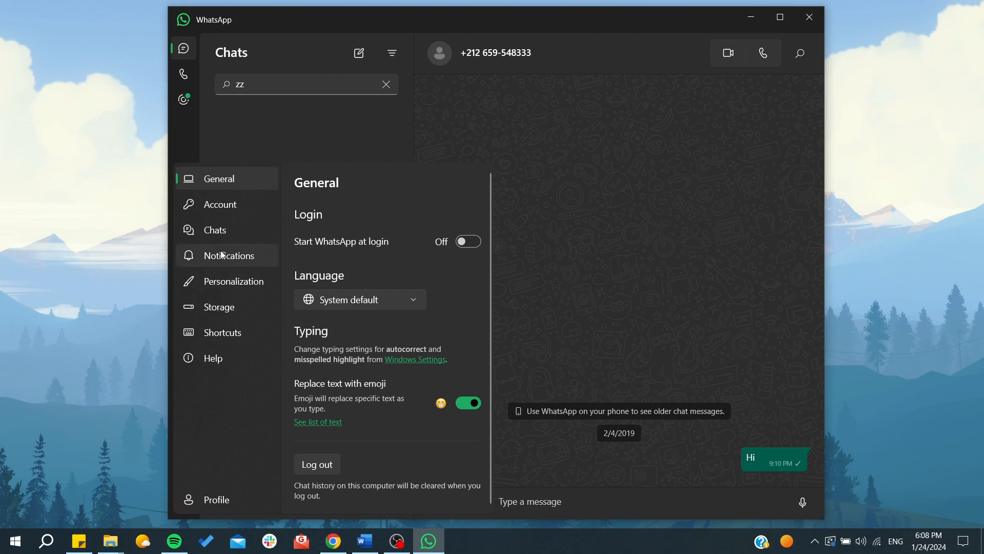
click(220, 203)
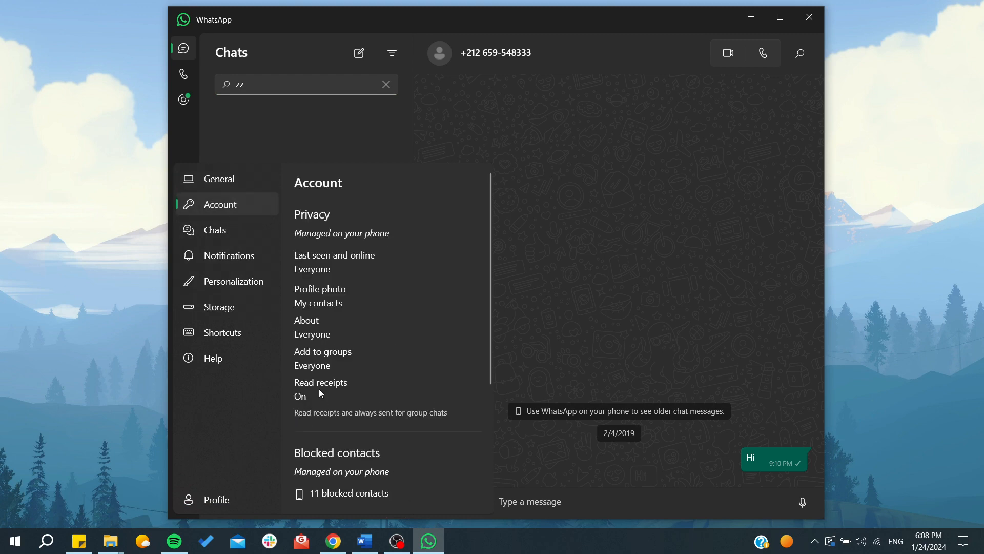
mouse_move(263, 187)
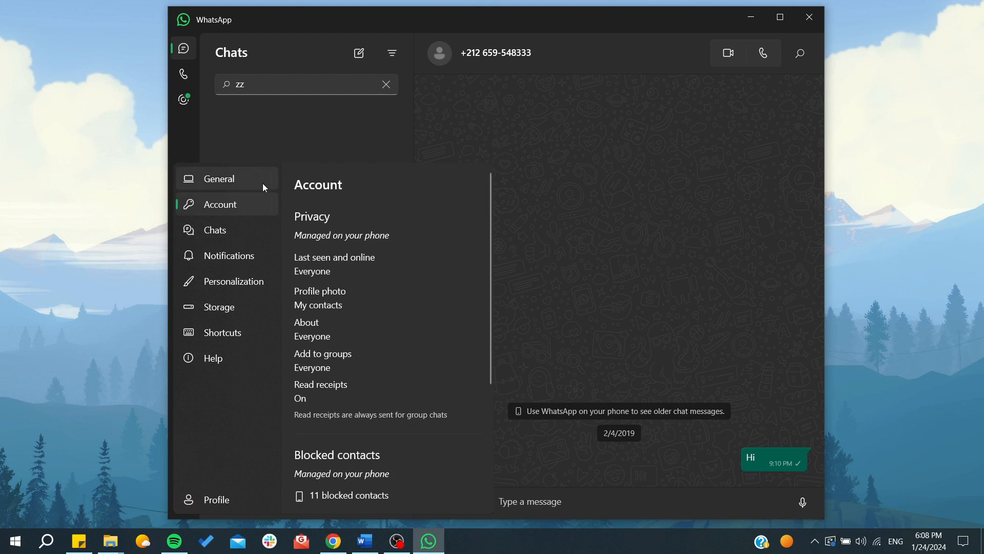
click(220, 178)
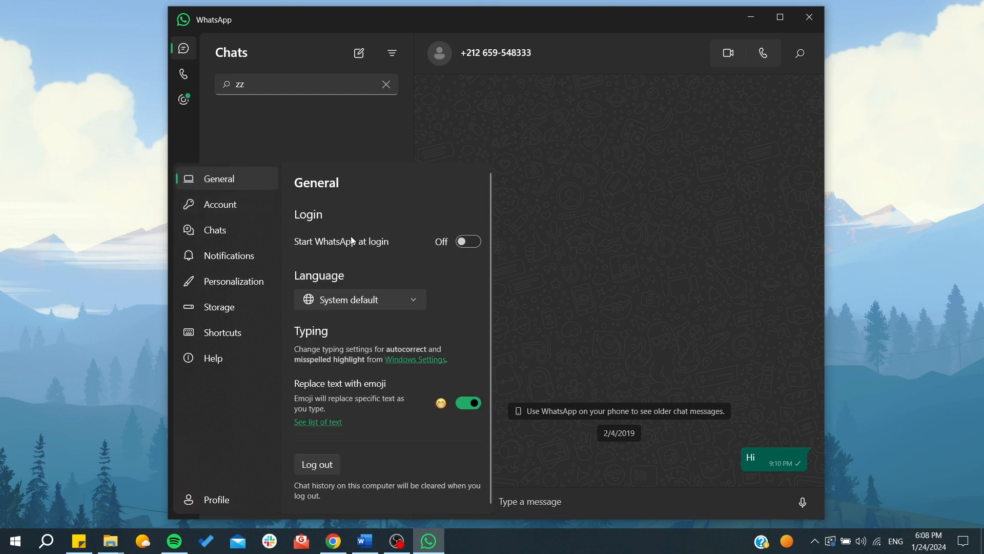
mouse_move(387, 269)
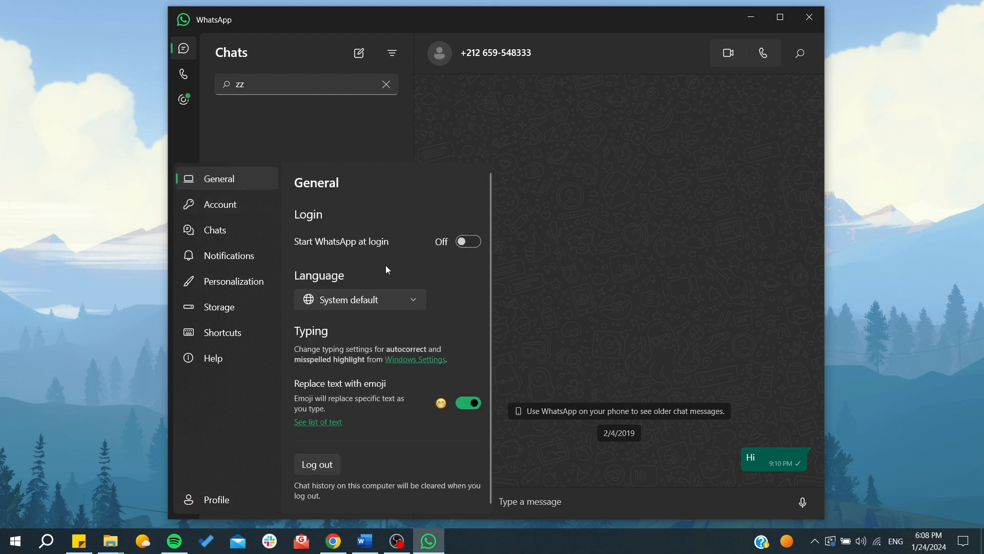
mouse_move(406, 310)
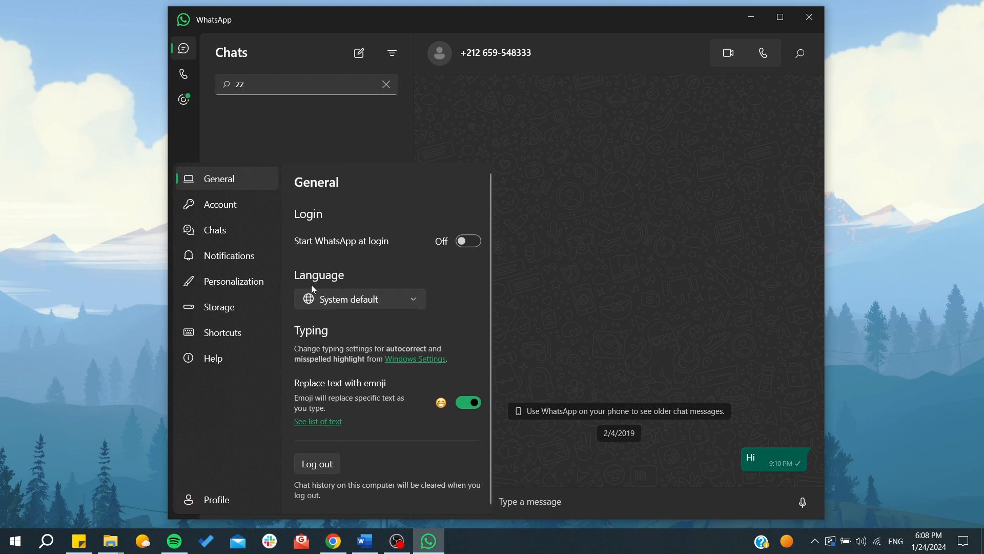
Review Personalization theme/wallpaper and Storage auto-download settings, then show the keyboard Shortcuts list.
click(232, 281)
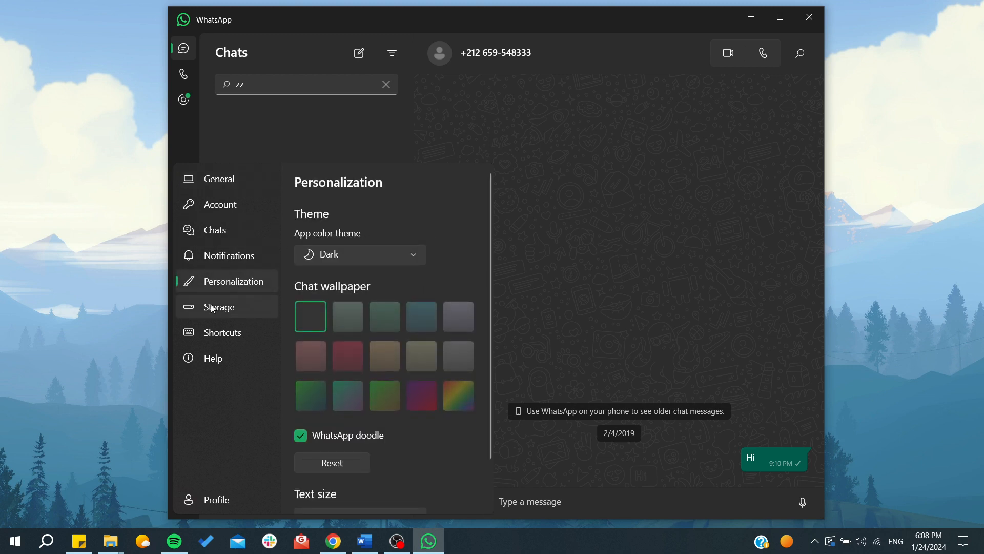
click(383, 356)
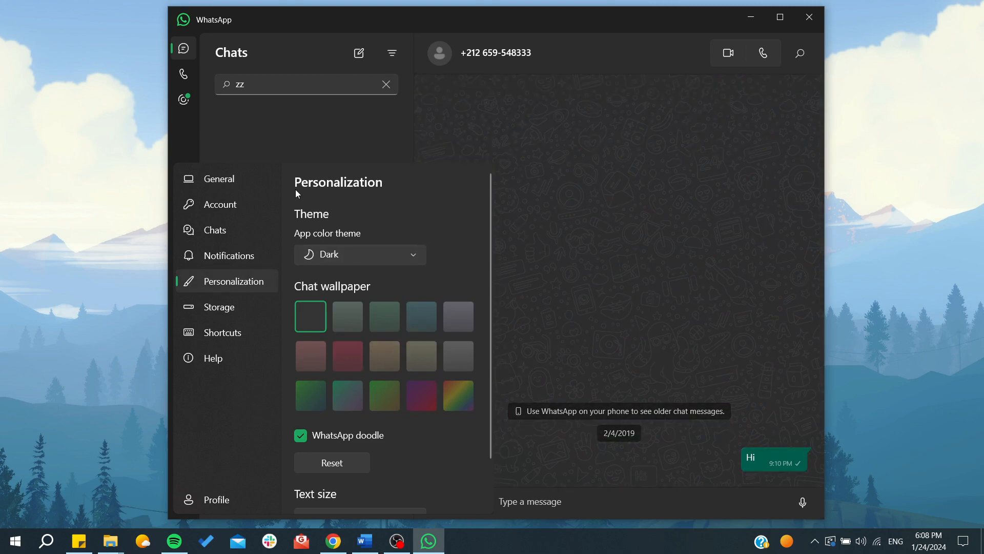
mouse_move(331, 197)
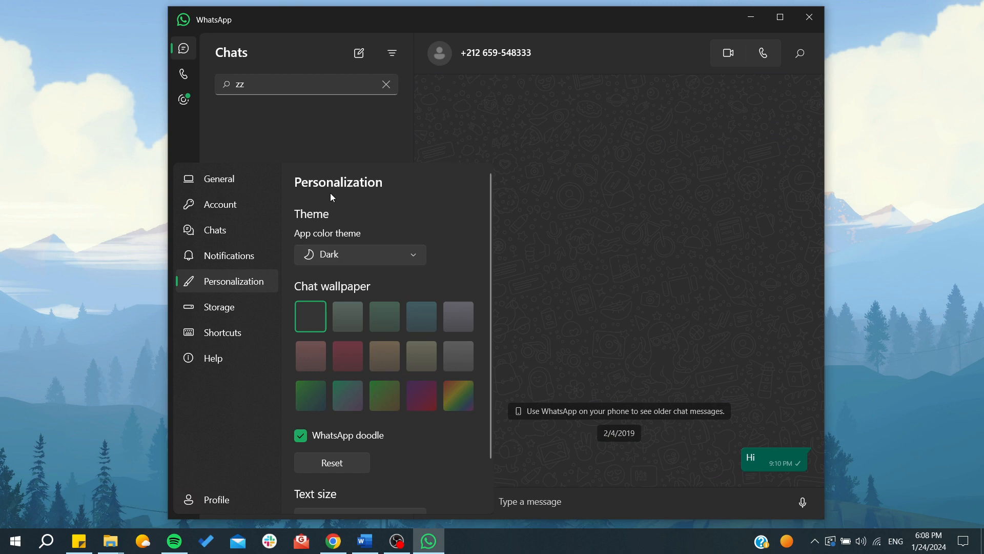
click(219, 307)
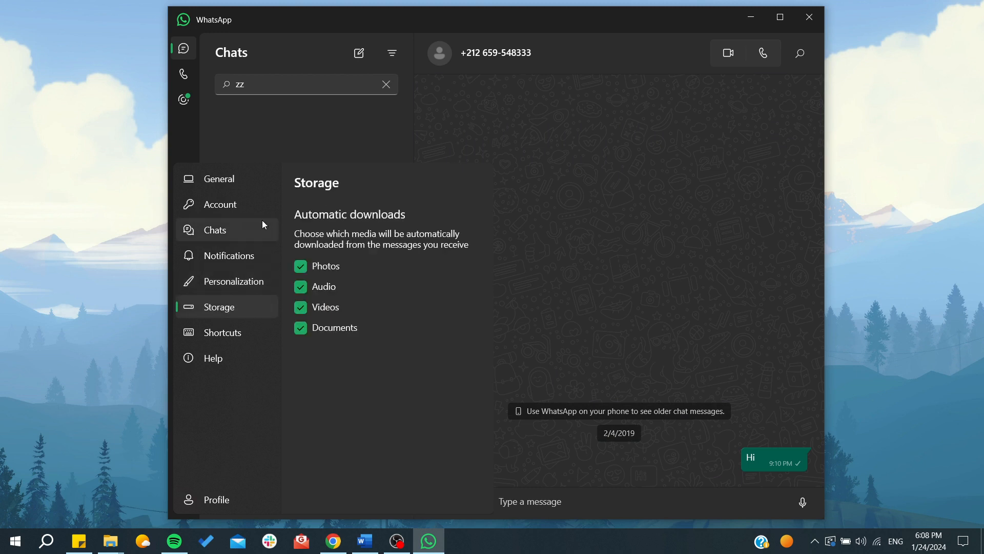
mouse_move(527, 198)
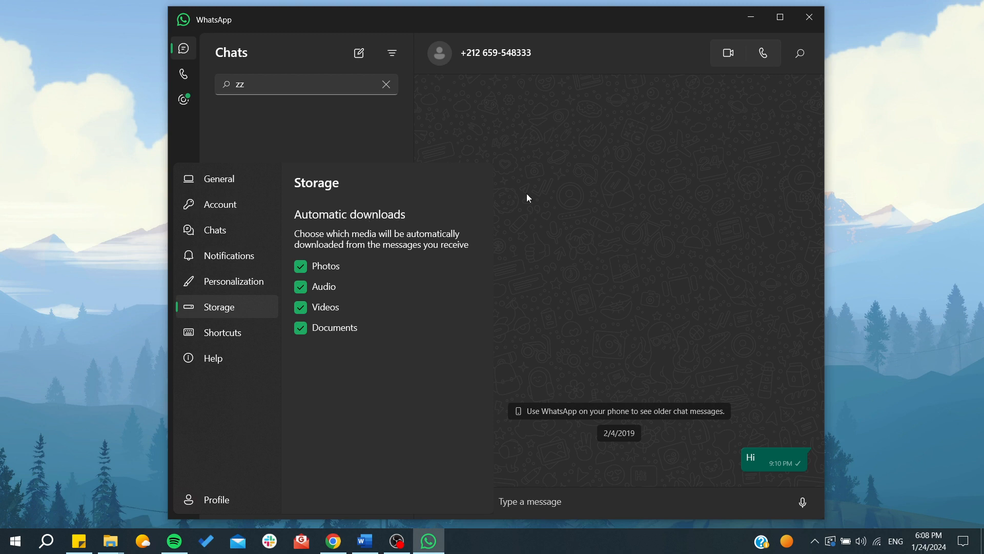
mouse_move(685, 247)
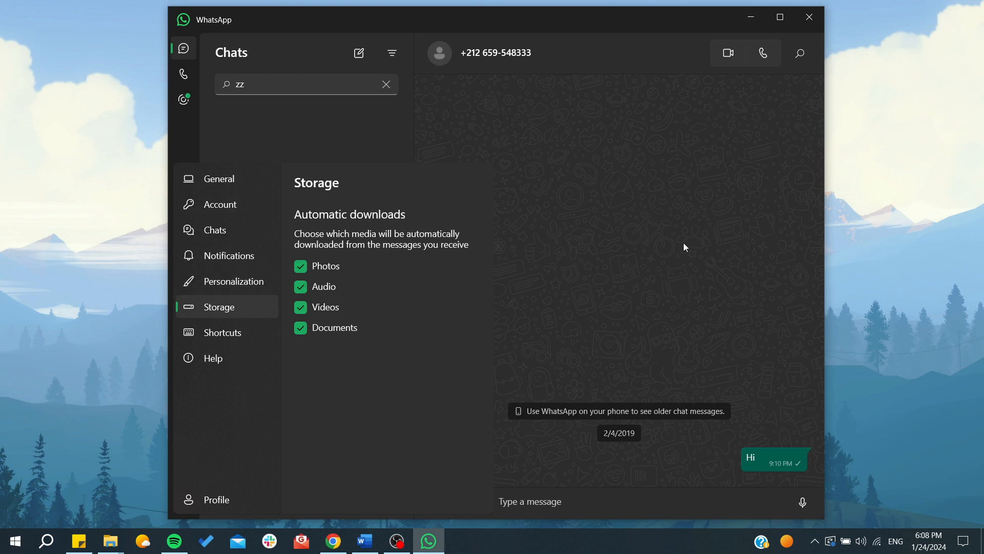
mouse_move(475, 259)
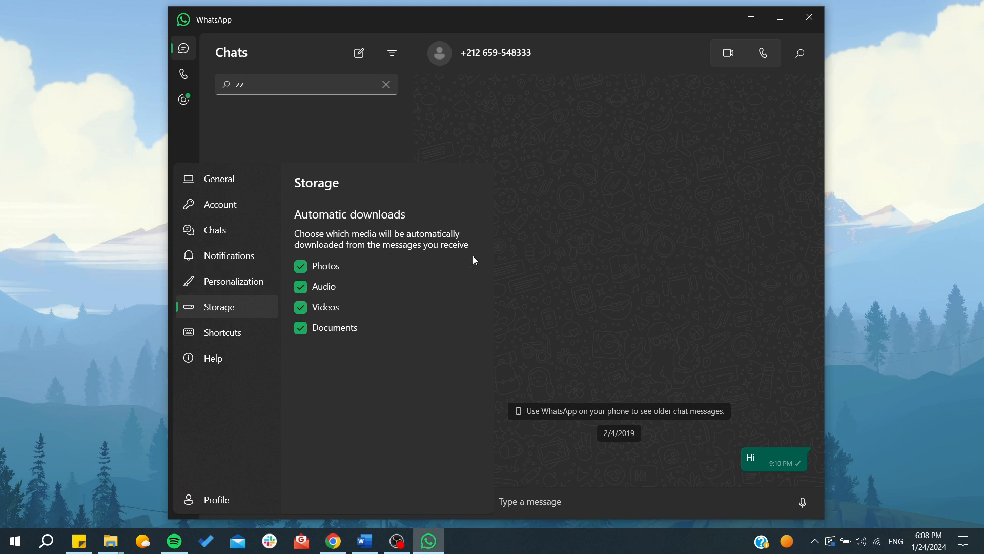
click(223, 332)
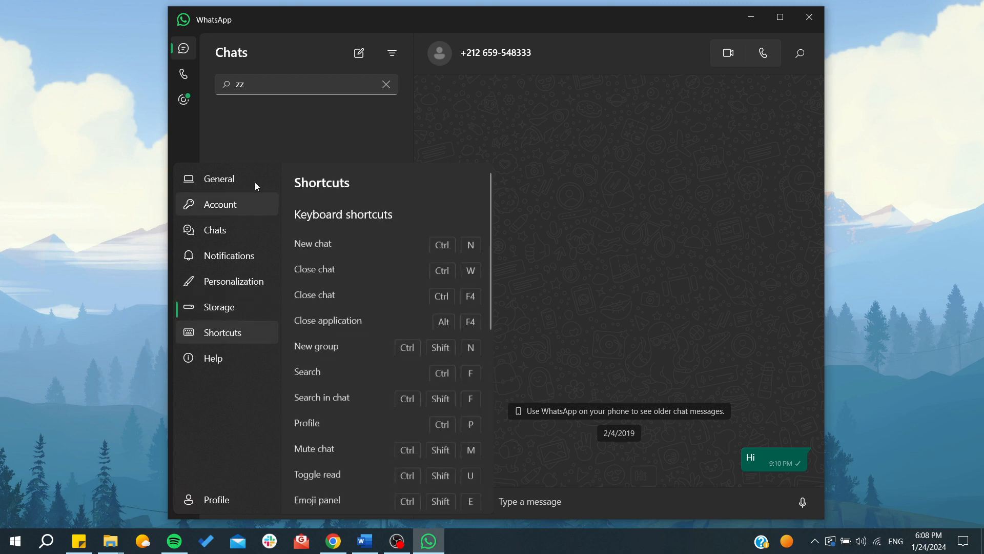